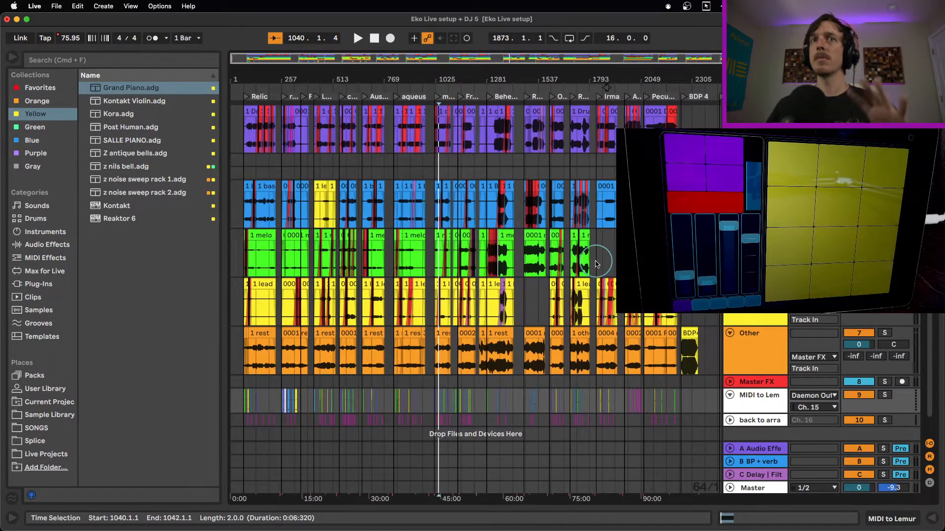
mouse_move(563, 264)
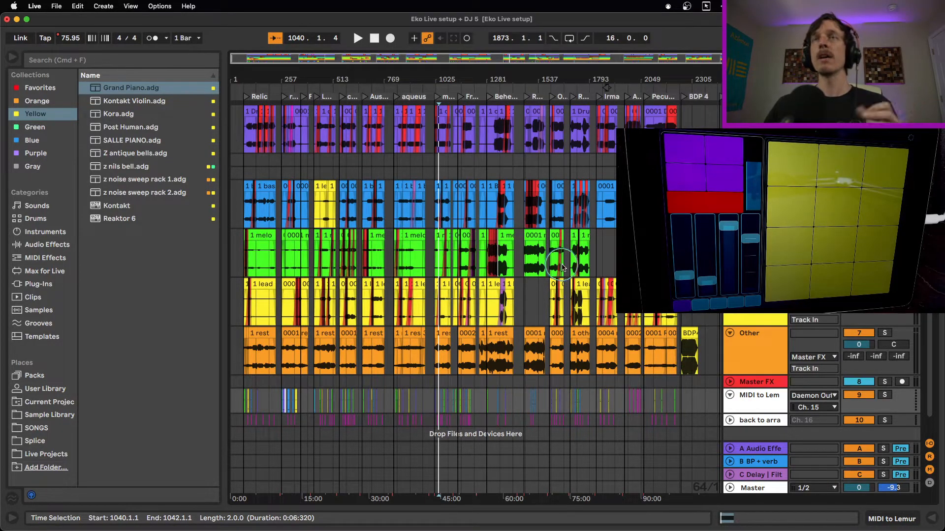
mouse_move(565, 267)
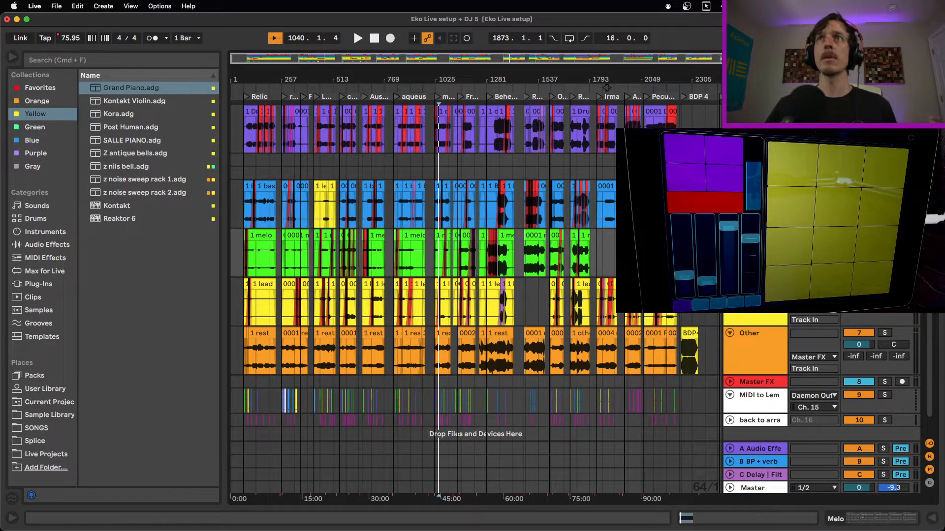
- Zoom into the arrangement near bar 1025 so the morai section's stem clips are readable
click(754, 334)
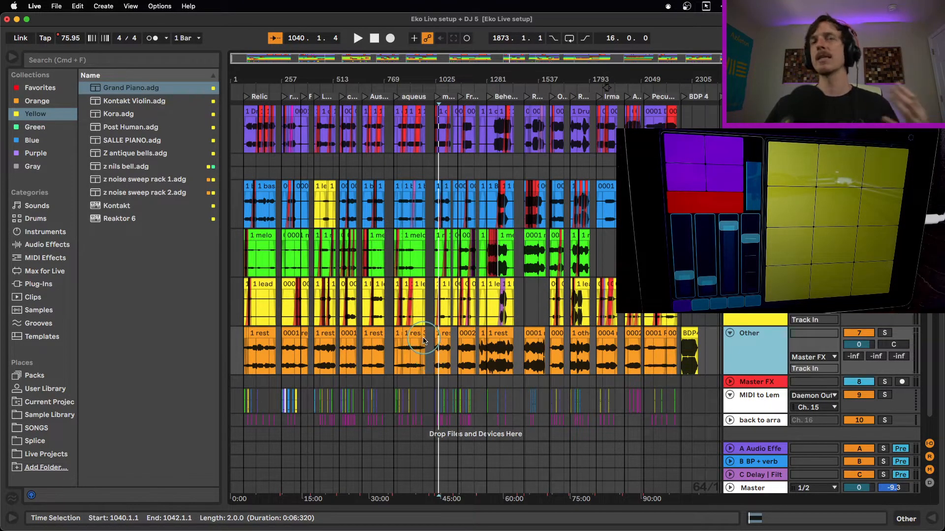
click(445, 337)
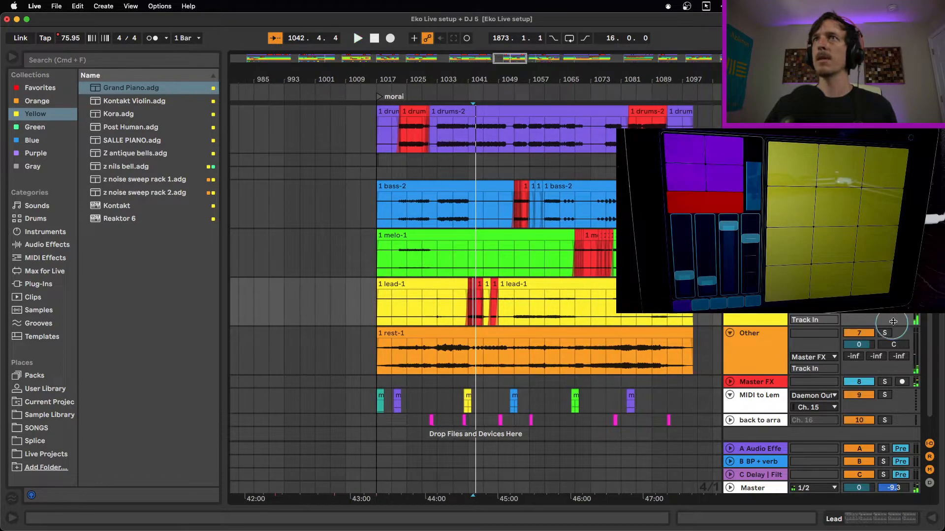
- Inspect the short fill clips on the Lead and Bass tracks, then scroll to the aqueus locator
click(885, 333)
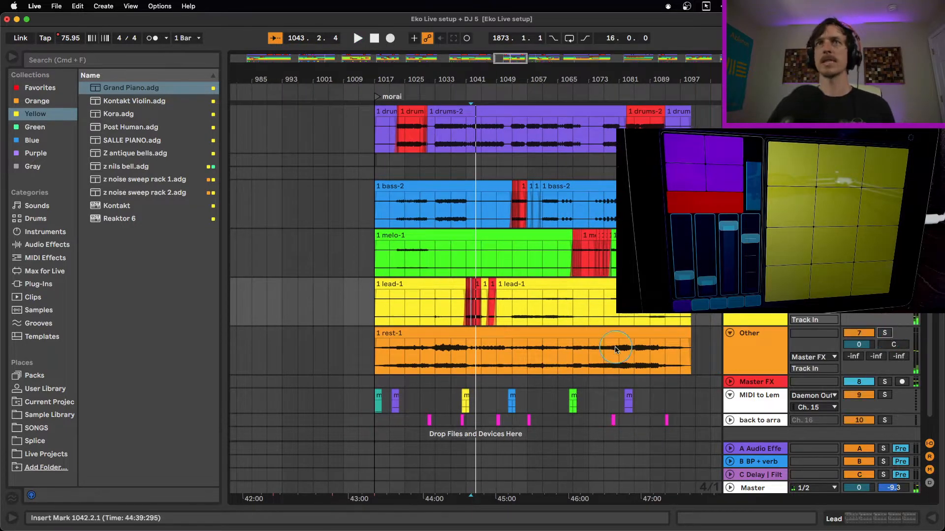
mouse_move(548, 147)
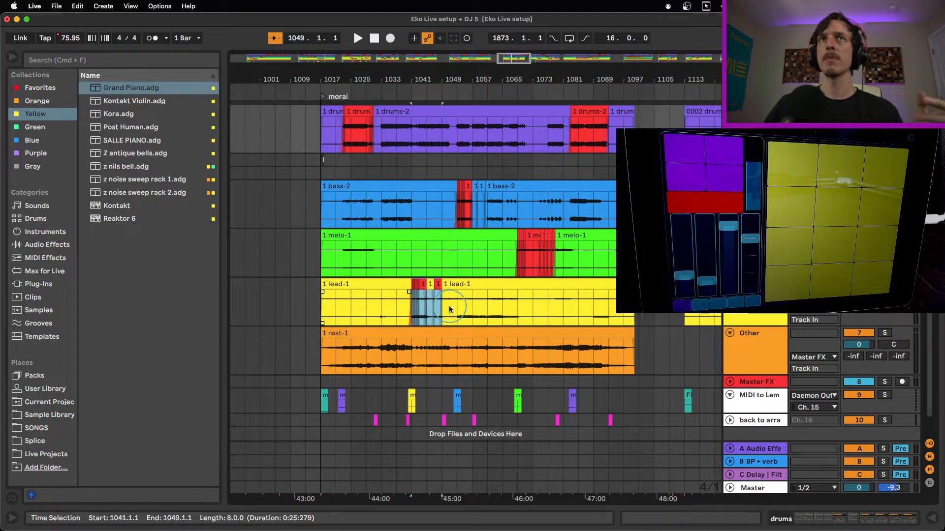
click(488, 219)
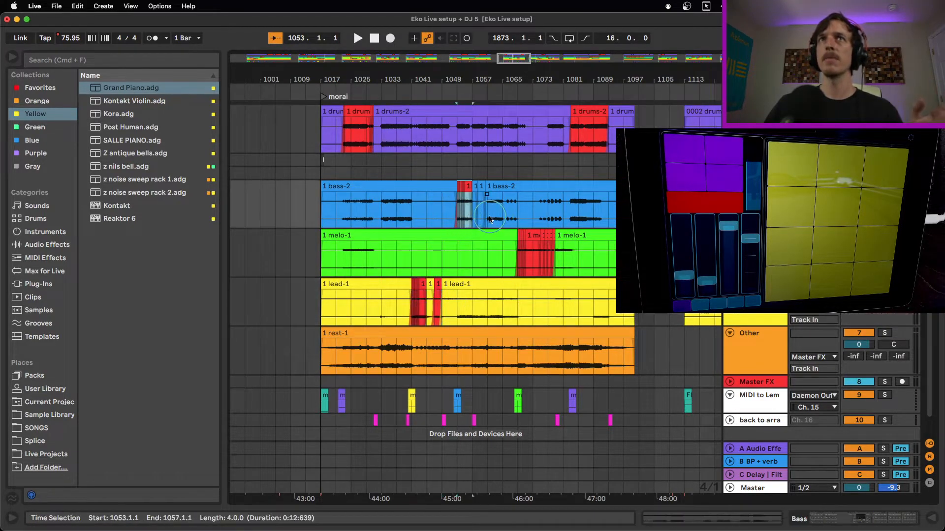
click(554, 252)
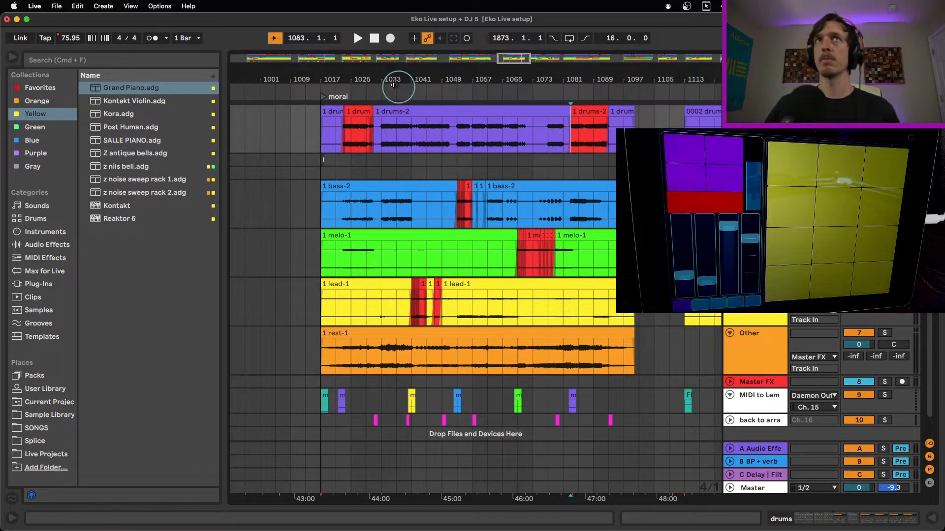
scroll(left, 3)
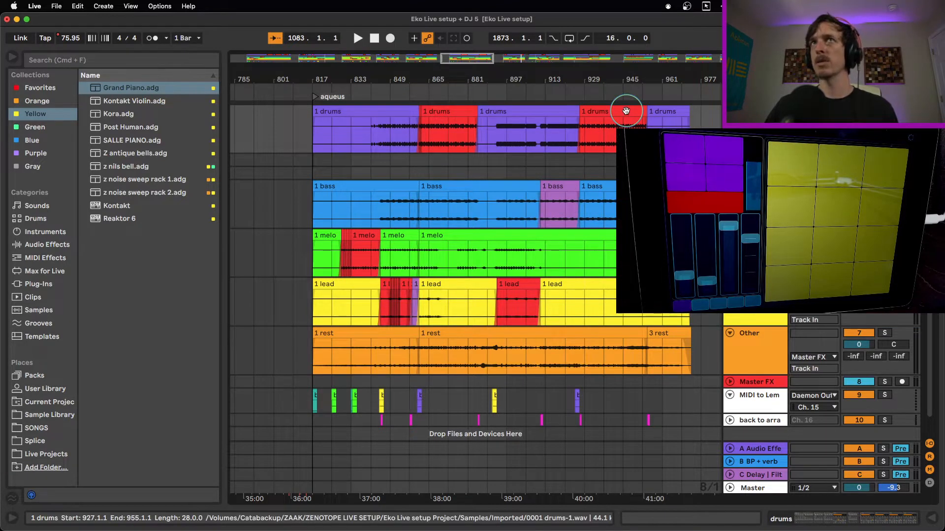
- Scroll back to bar 1040 and magnify the Lead track's chopped red stutter clips
scroll(right, 3)
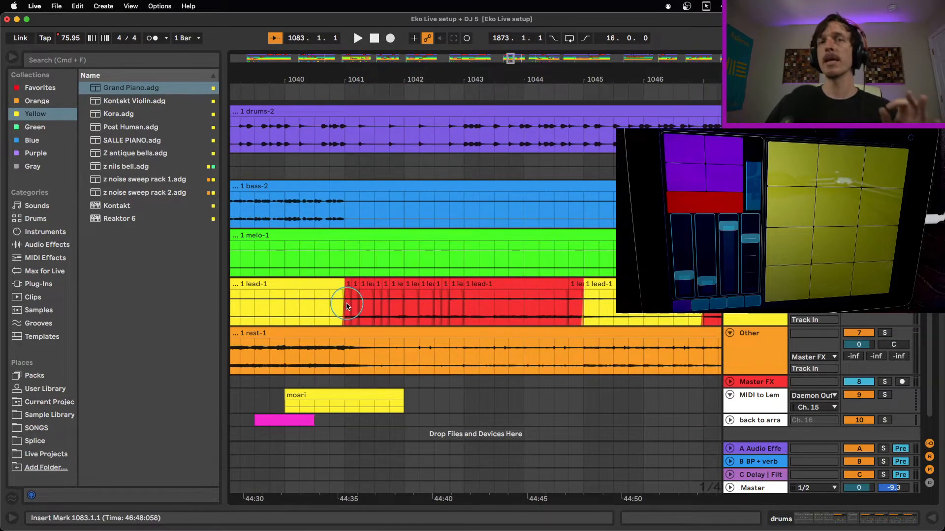
- Select a tiny Lead clip and switch from Arrangement to Session View
click(345, 304)
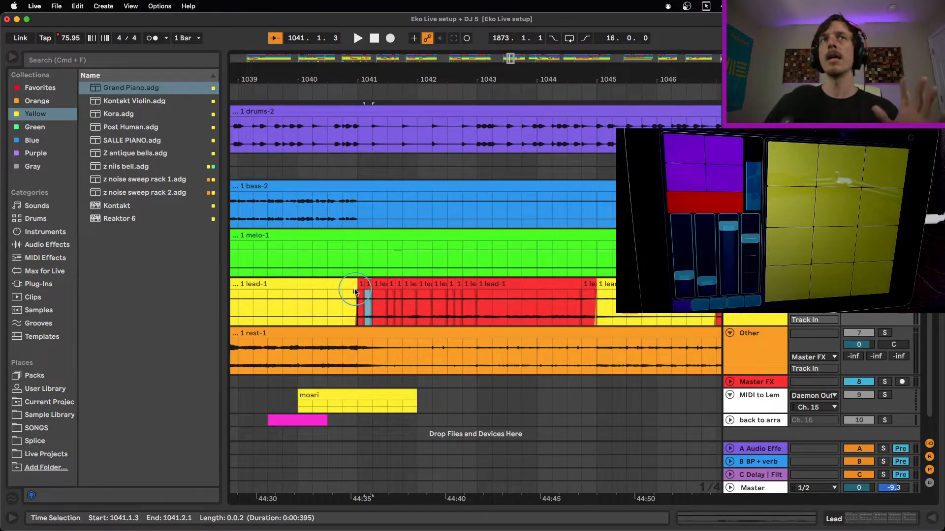
click(361, 292)
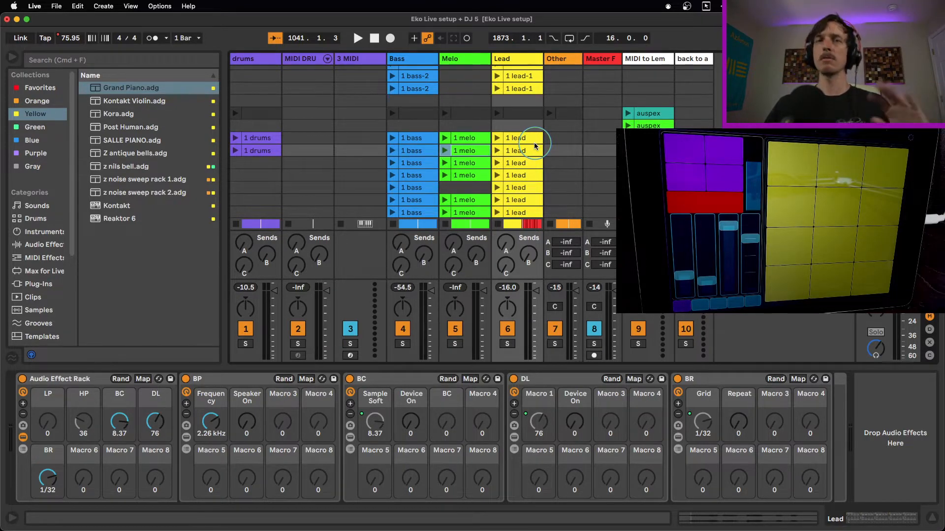
- Solo the Lead track, launch a morai lead-1 clip and show its Clip View details
click(516, 138)
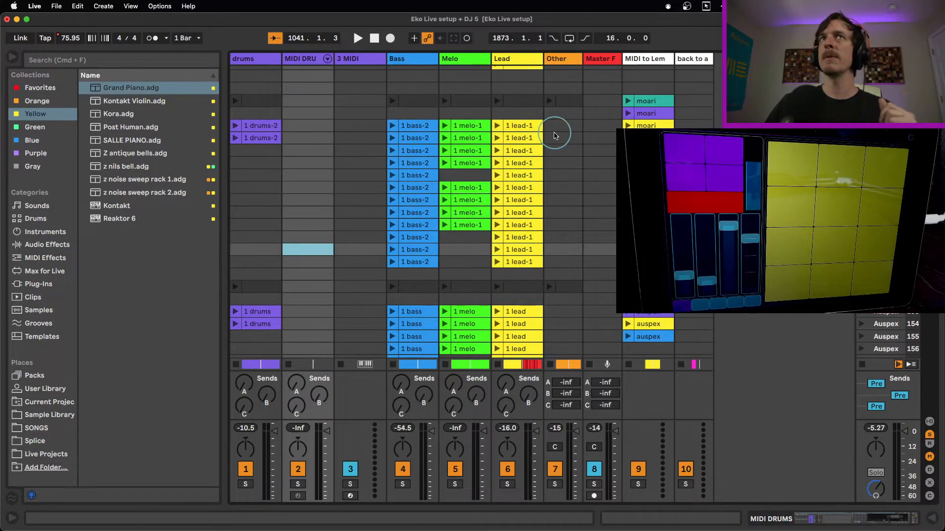
click(519, 125)
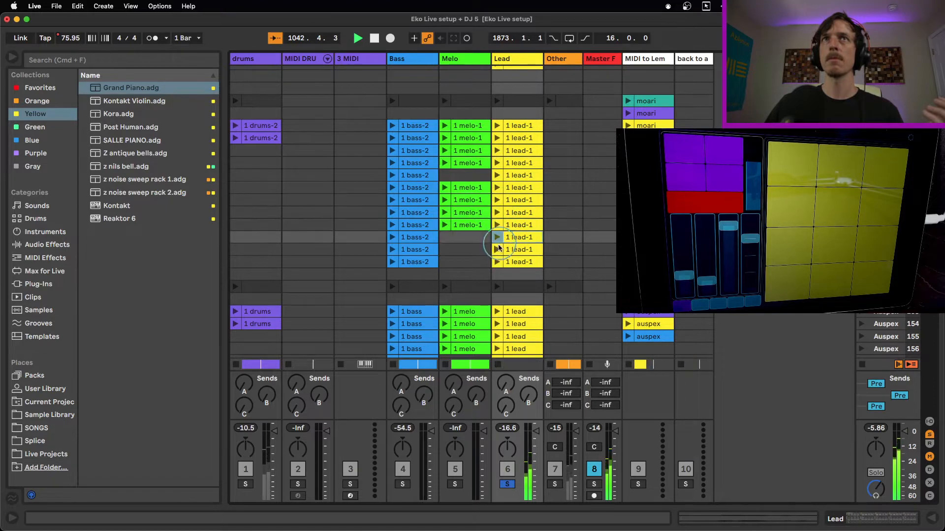
click(498, 249)
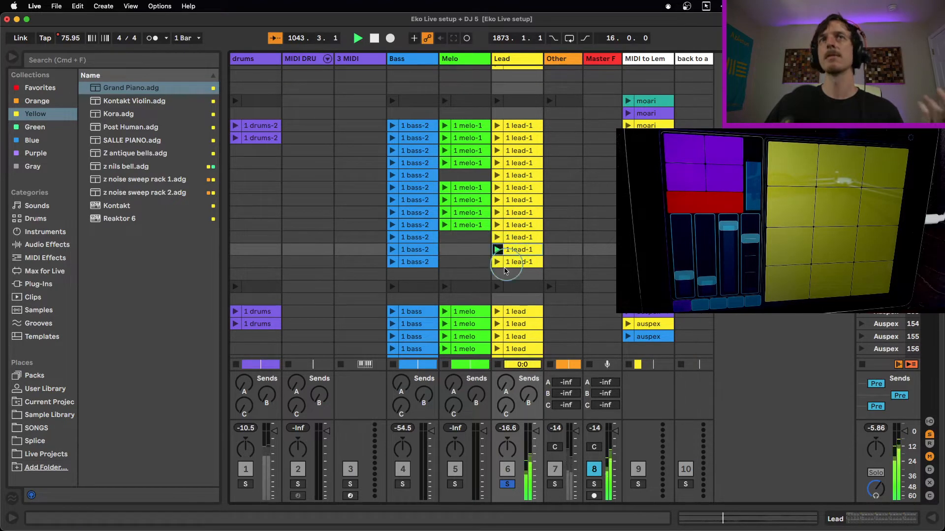
click(519, 249)
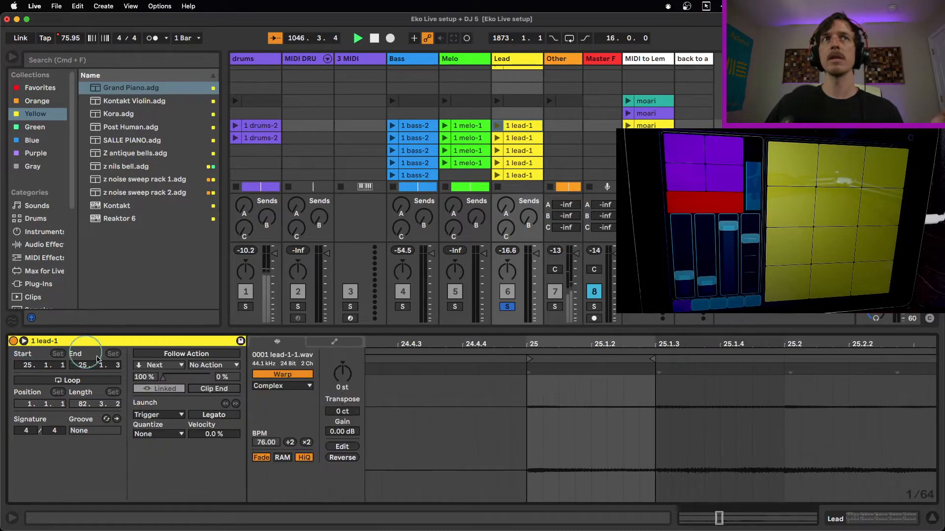
- Peek at the clip's Launch Quantization choices, dismiss them and hide Clip View
click(157, 434)
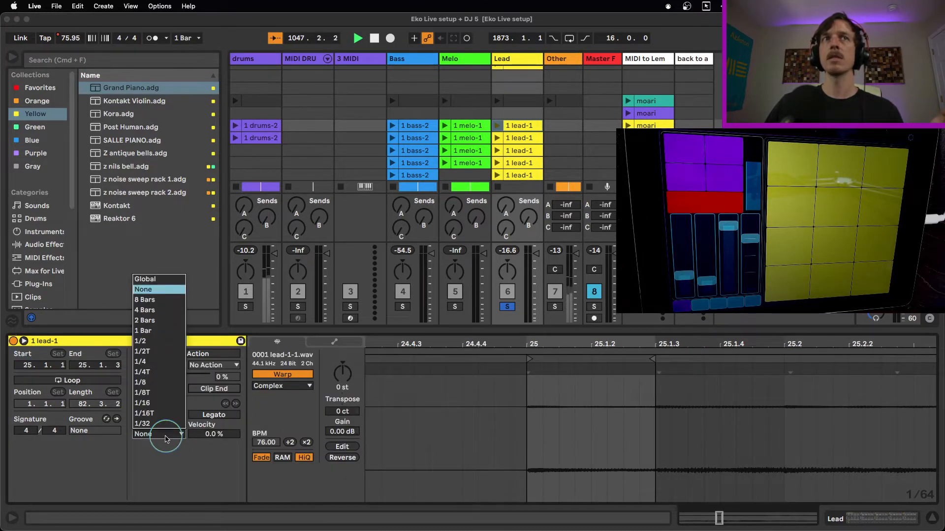
click(159, 340)
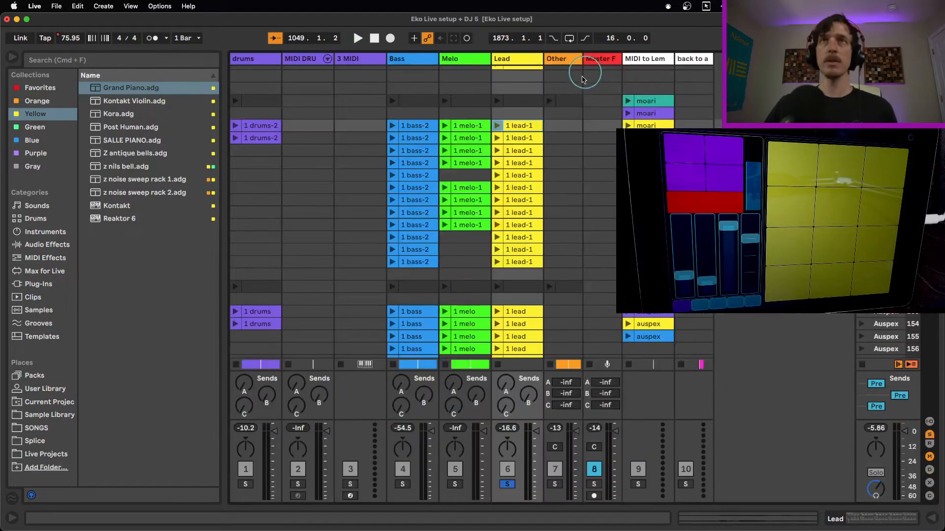
- Scroll the session grid down to the auspex scenes, then switch over to Lemur Editor
click(518, 138)
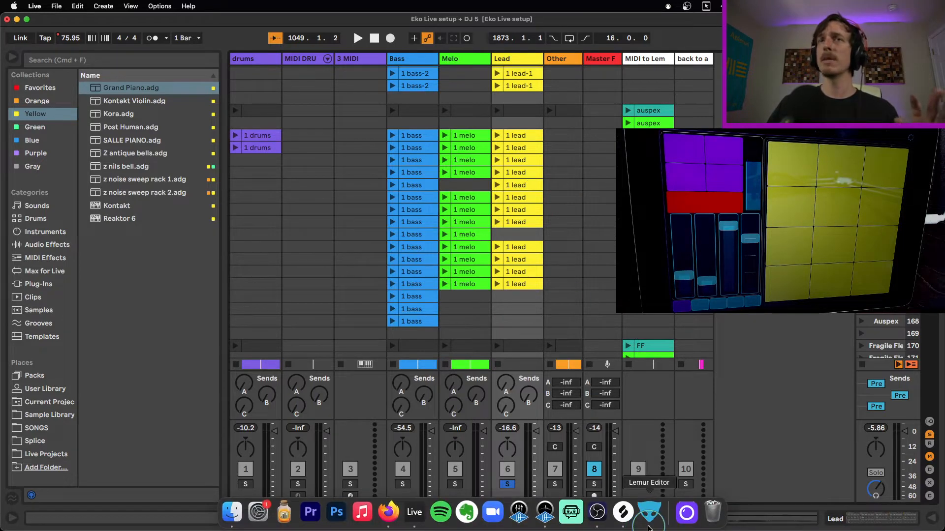
click(649, 513)
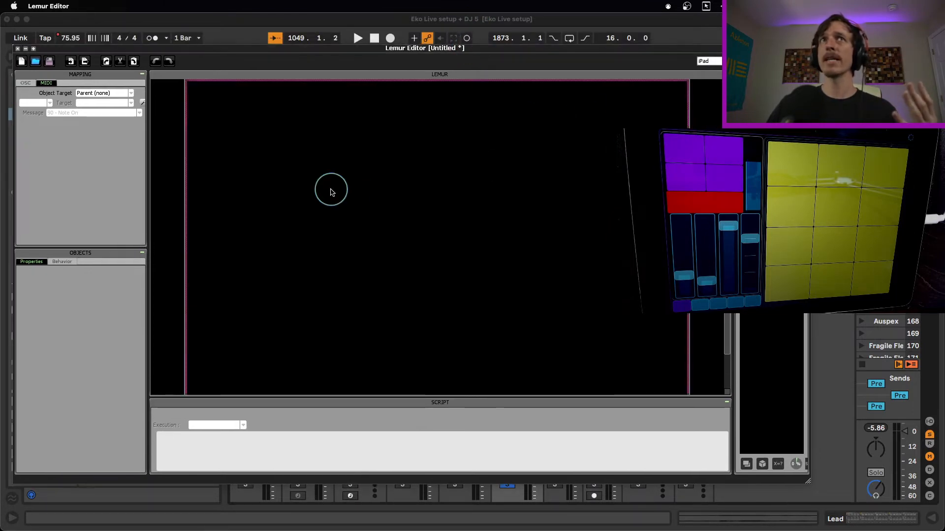
- Add a Fader, Knob and enlarged 4×4 Pads object, then start choosing the pads' off colour
click(331, 189)
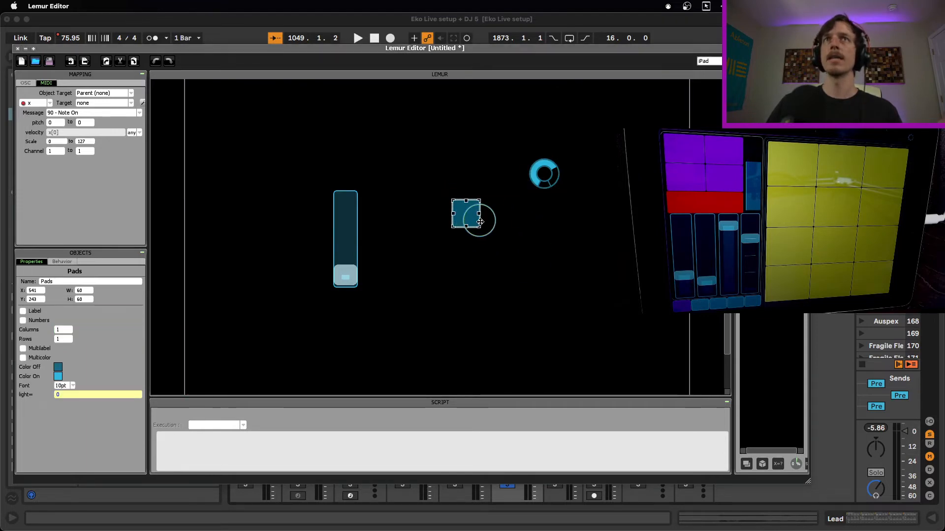
drag(480, 229, 573, 337)
text(4)
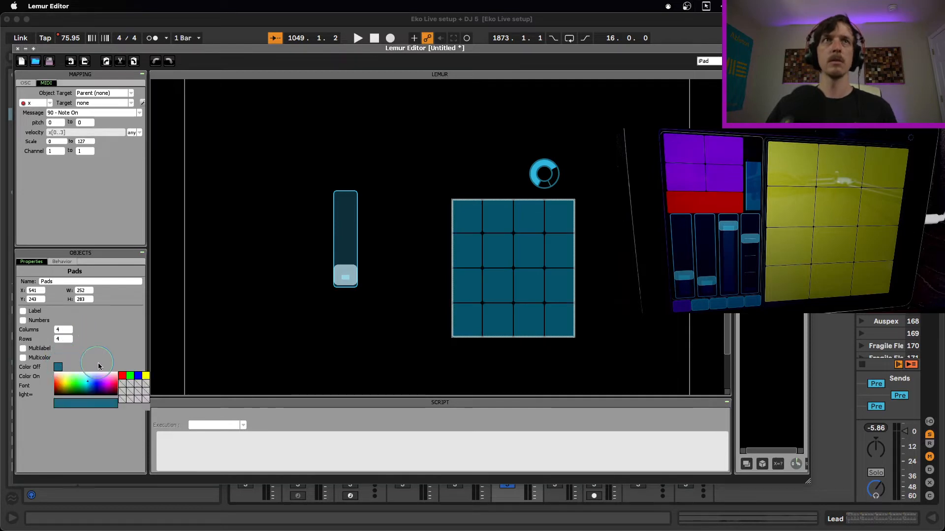
click(346, 238)
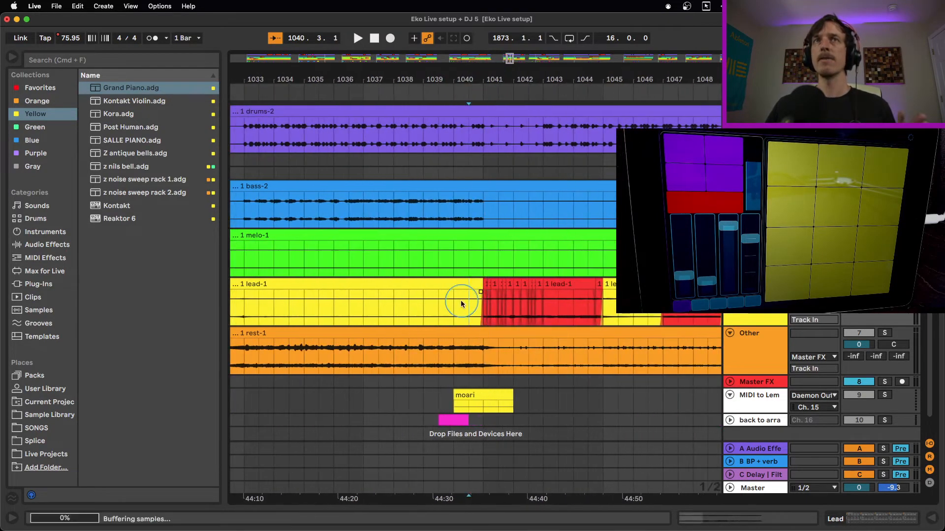
- Start playback from a point on the lead-1 stem in the morai arrangement section
click(408, 307)
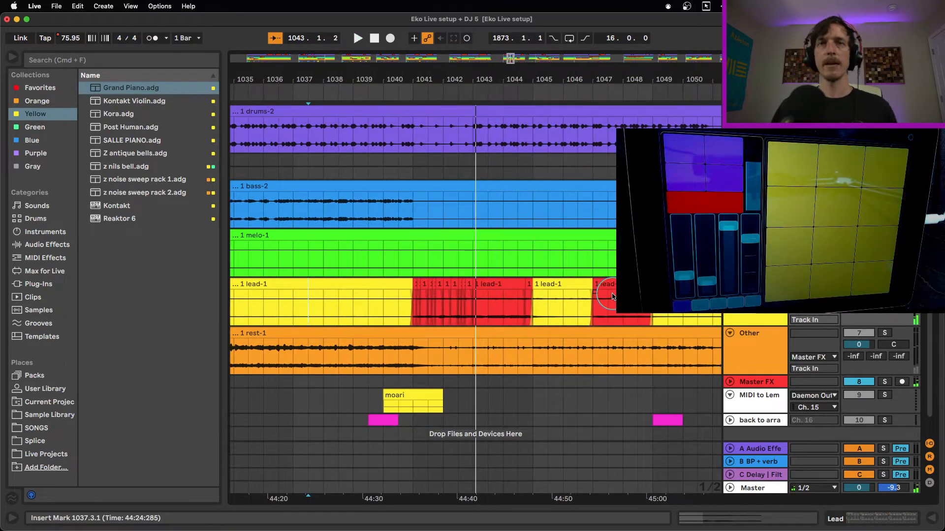
click(482, 285)
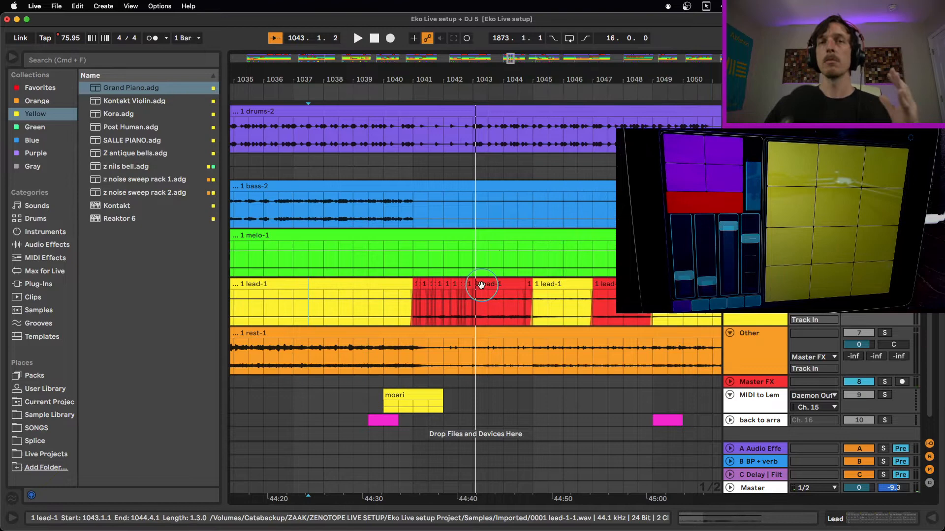
click(409, 292)
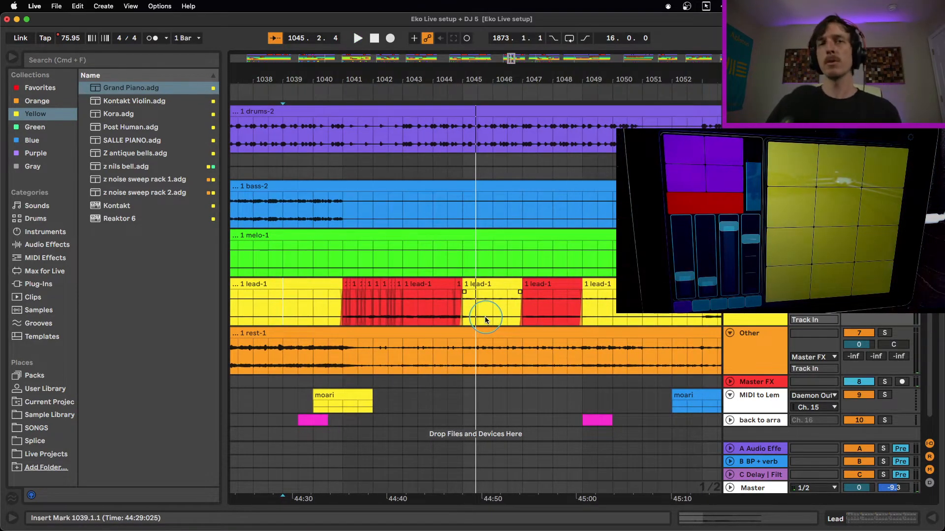
mouse_move(451, 318)
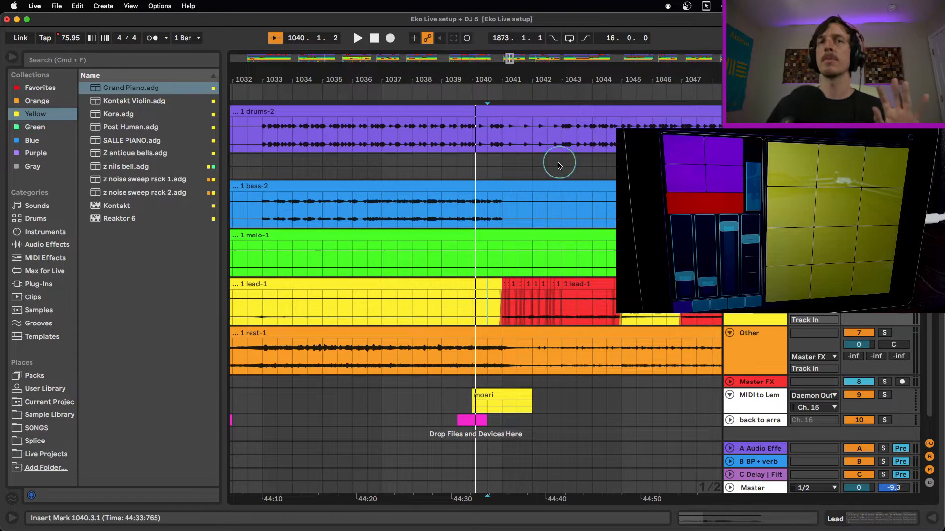
mouse_move(511, 295)
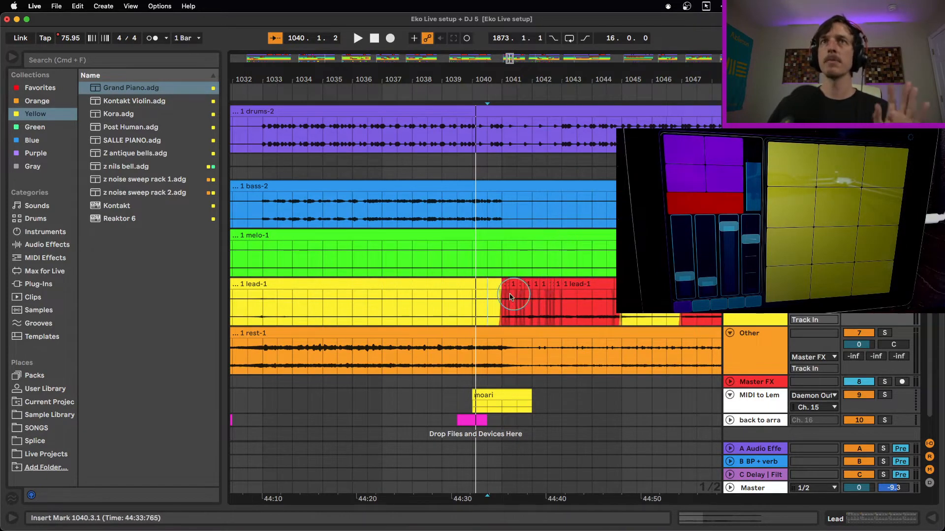
mouse_move(557, 219)
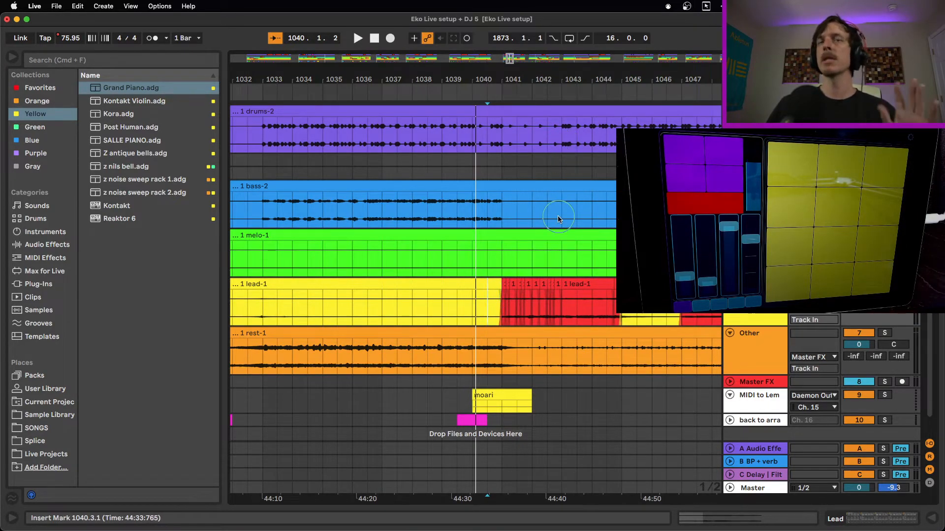
mouse_move(565, 246)
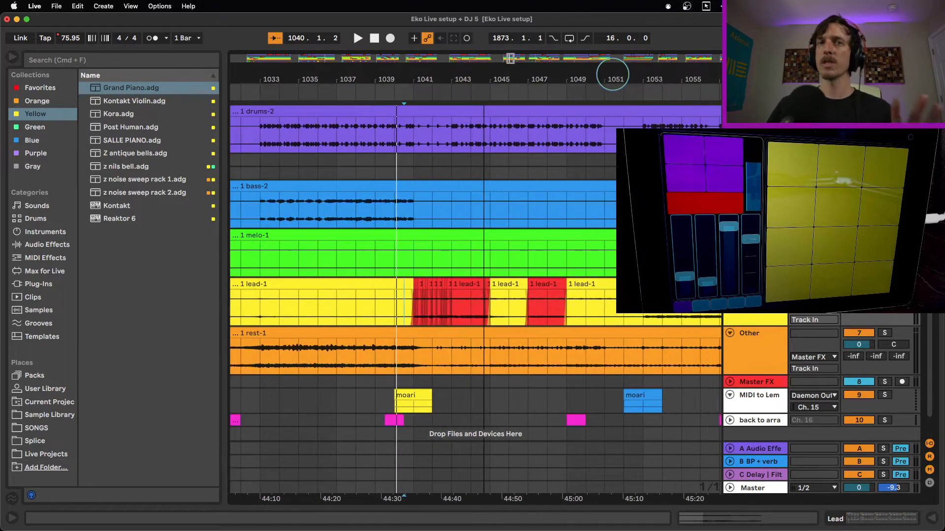
click(540, 346)
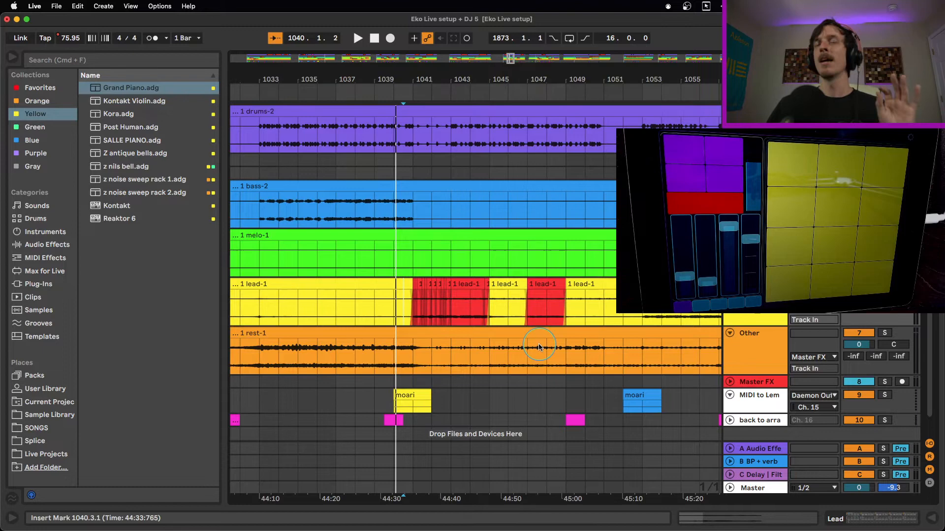
mouse_move(533, 329)
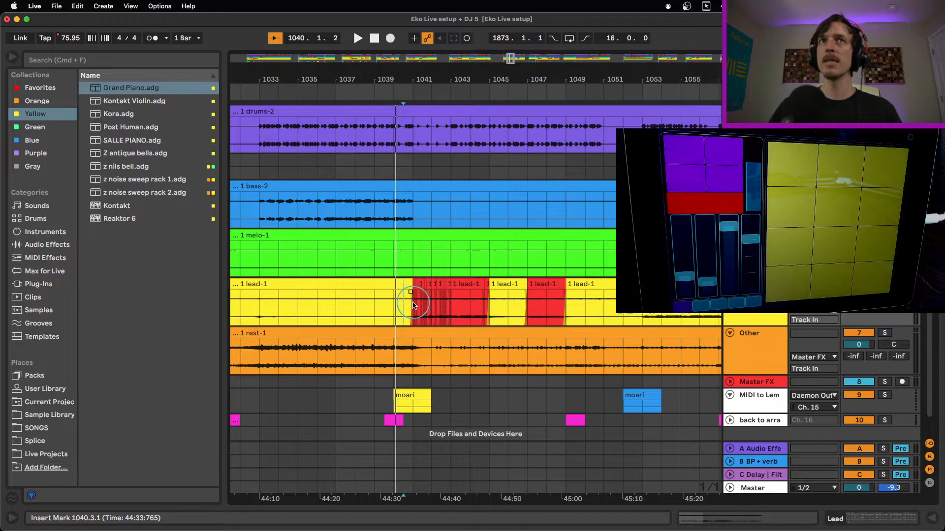
drag(409, 304, 560, 304)
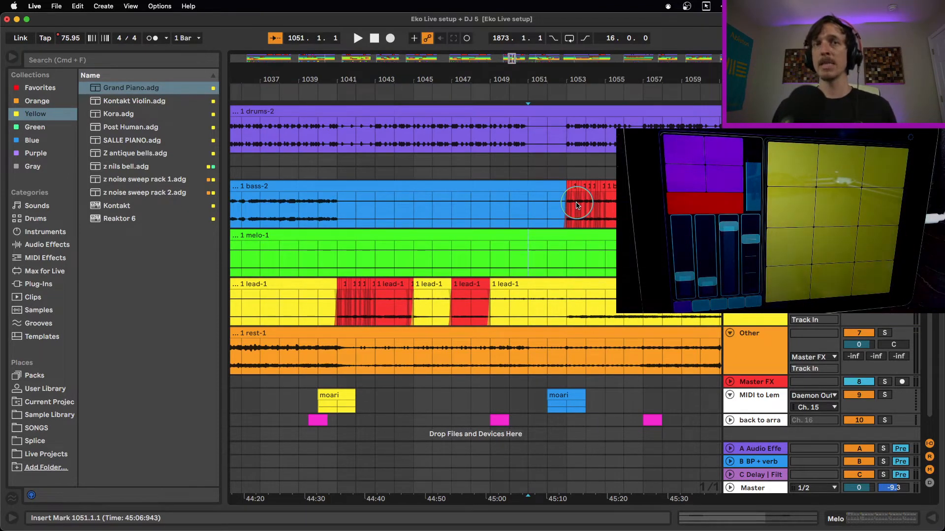
mouse_move(618, 310)
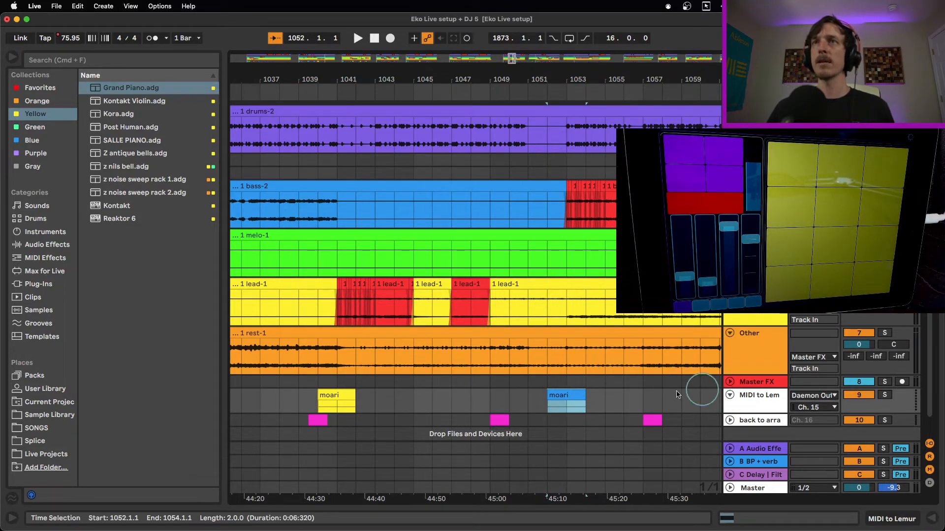
click(567, 397)
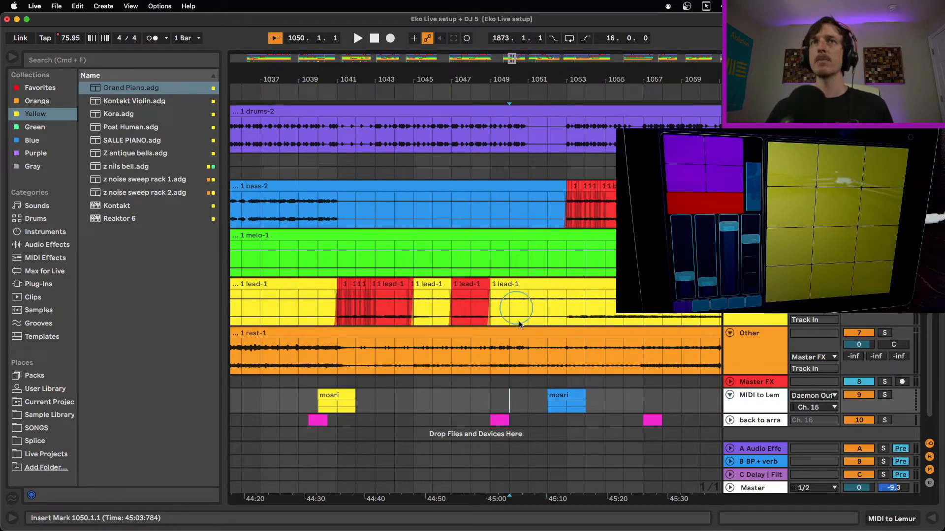
drag(512, 358, 548, 359)
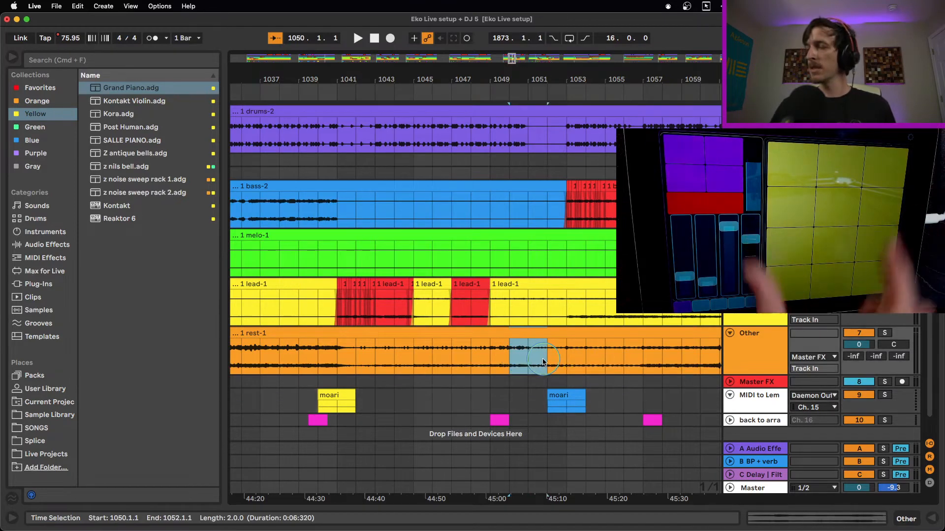
click(564, 397)
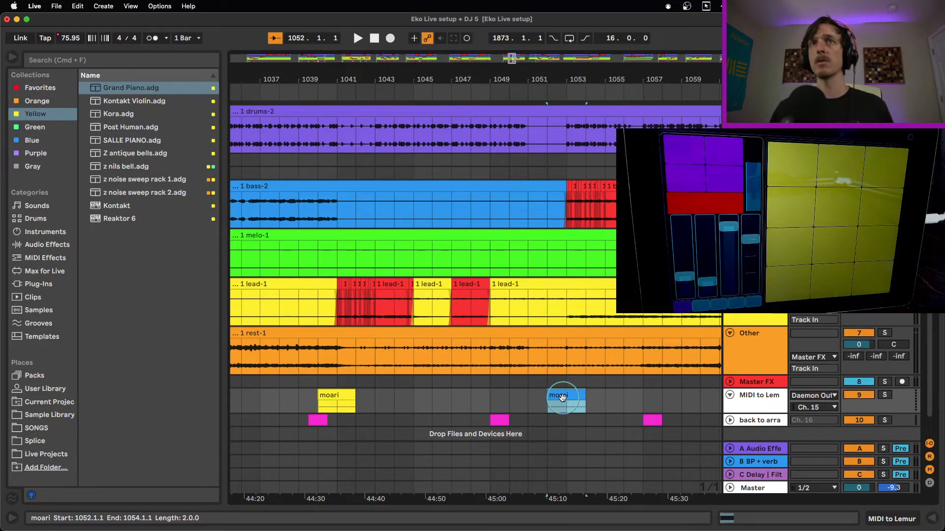
click(358, 39)
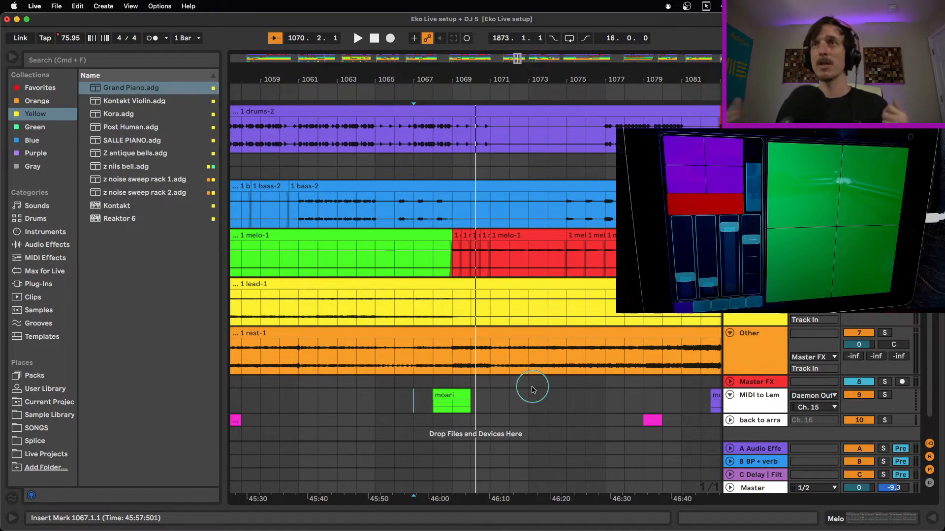
mouse_move(574, 403)
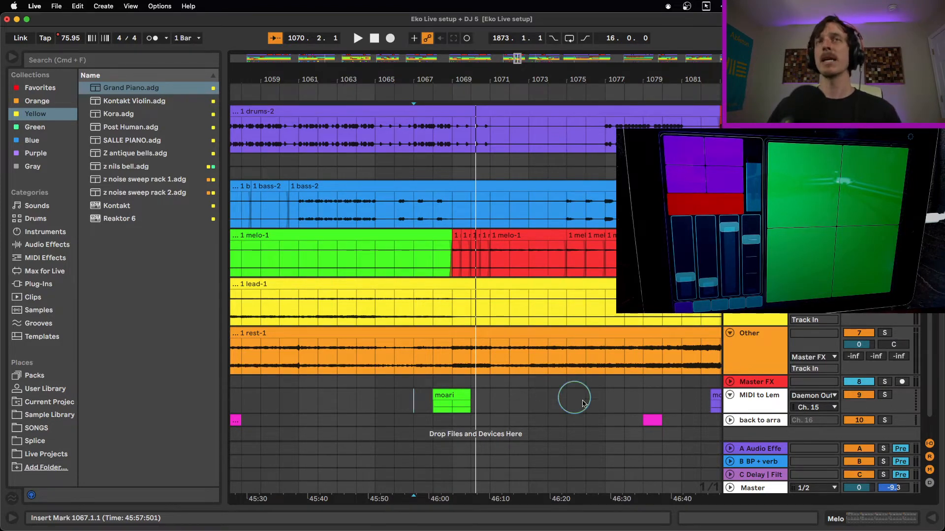
mouse_move(573, 318)
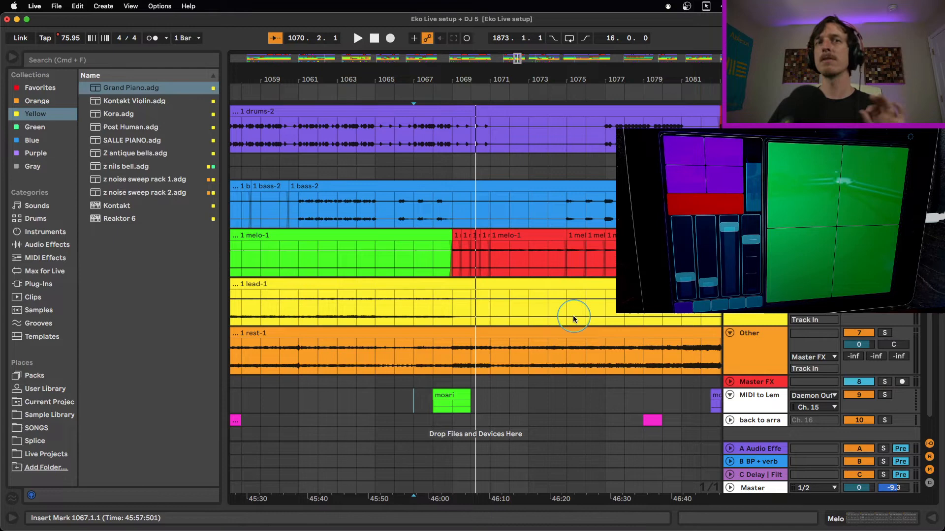
mouse_move(553, 65)
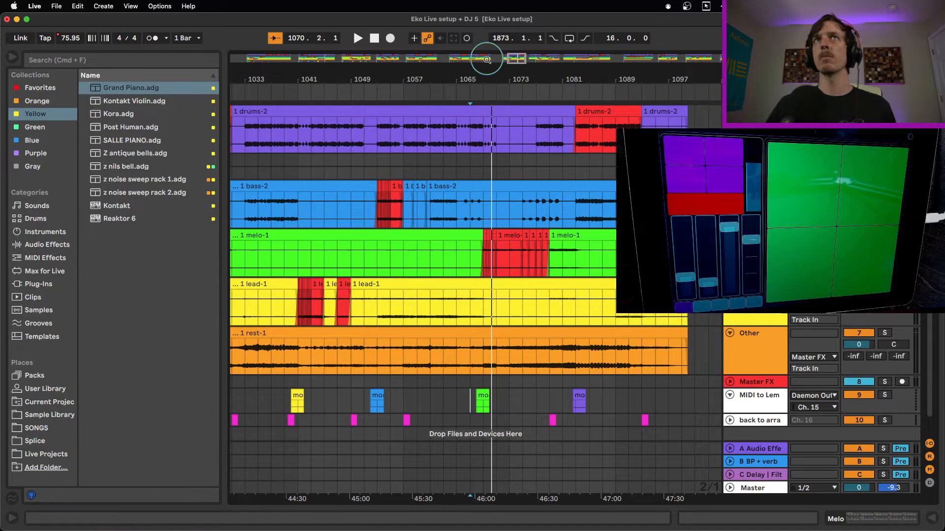
mouse_move(503, 83)
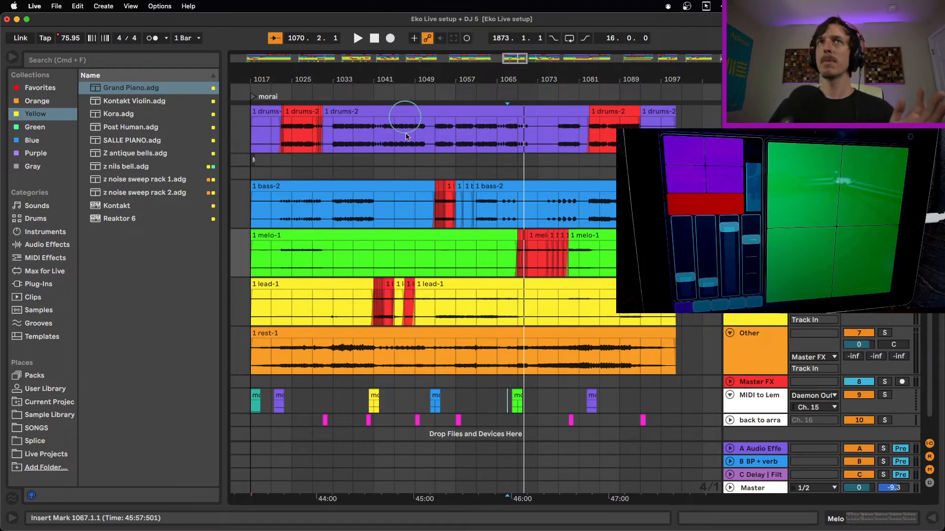
mouse_move(565, 278)
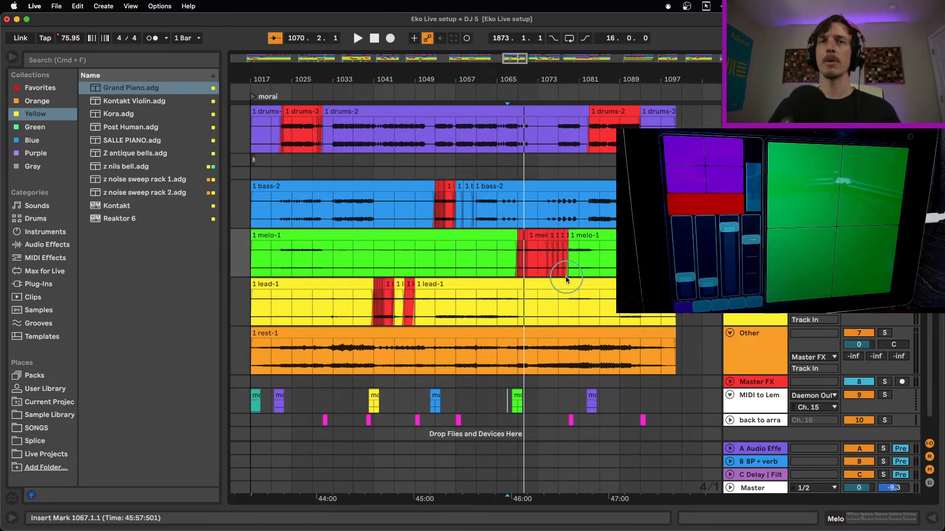
mouse_move(533, 264)
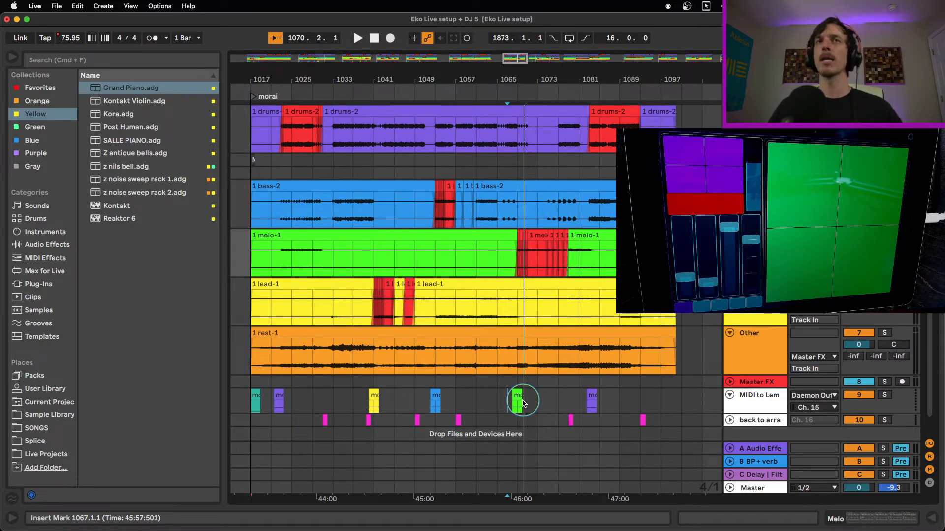
- Switch from the arrangement timeline back to the session clip grid and mixer
click(519, 397)
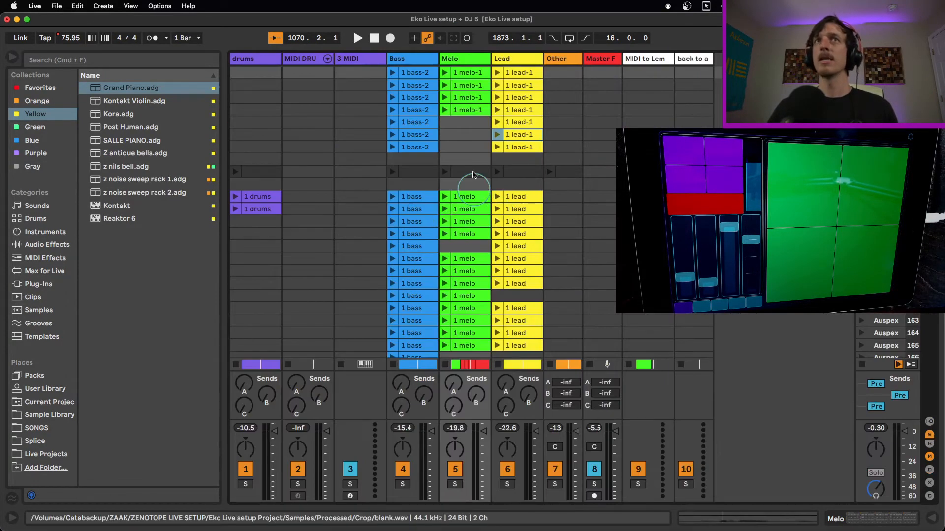
- Return to the arrangement timeline showing the morai and Fragile flesh start sections
scroll(down, 3)
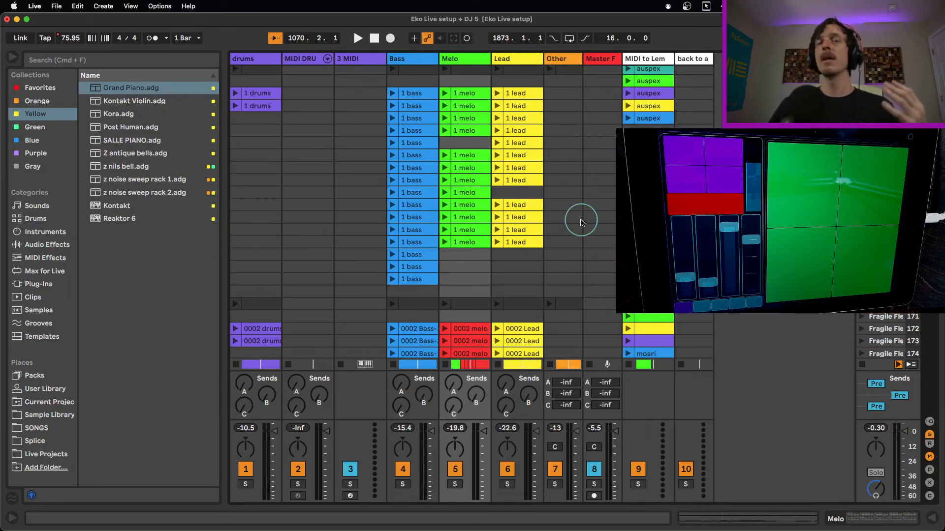
mouse_move(574, 228)
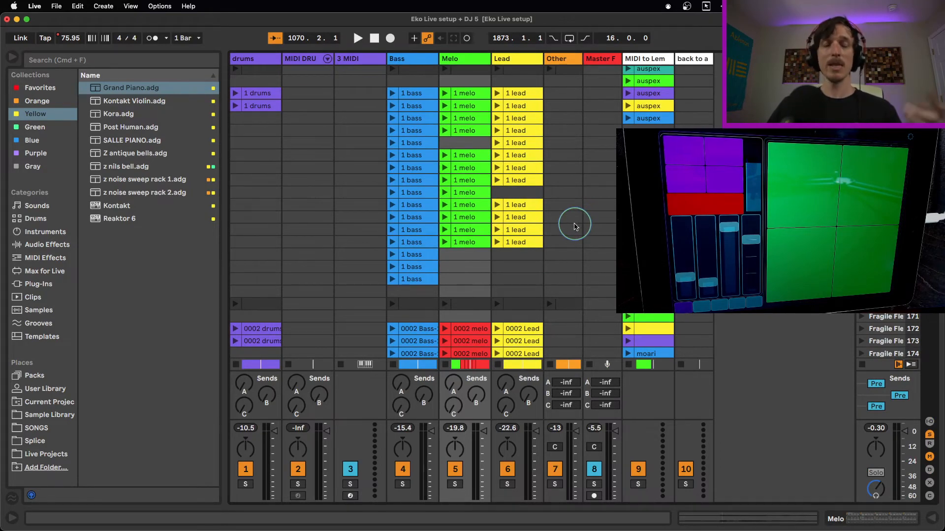
key(tab)
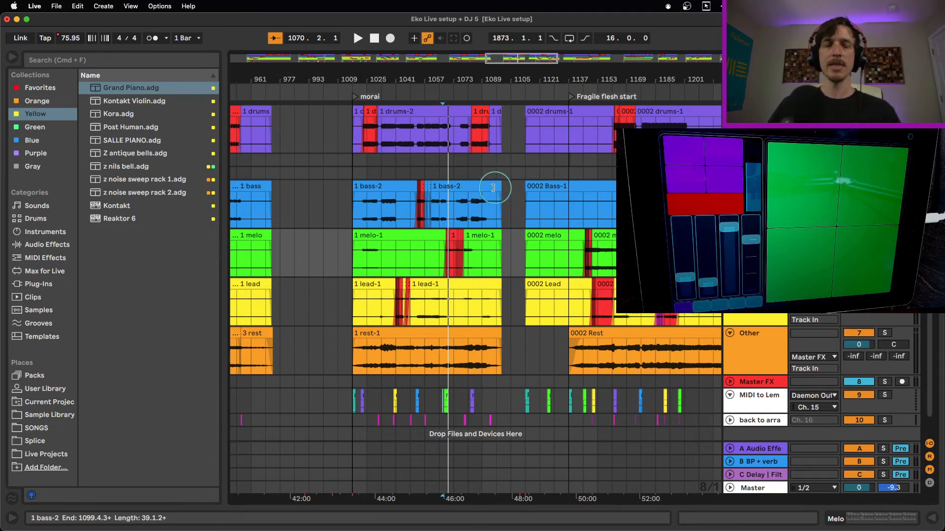
- Toggle back to the session grid of bass, melo and lead clips
key(Tab)
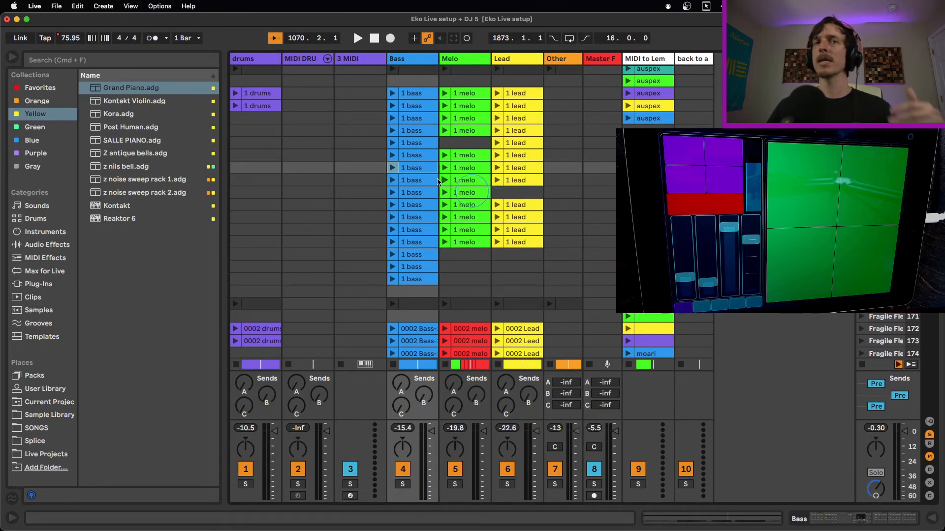
click(411, 155)
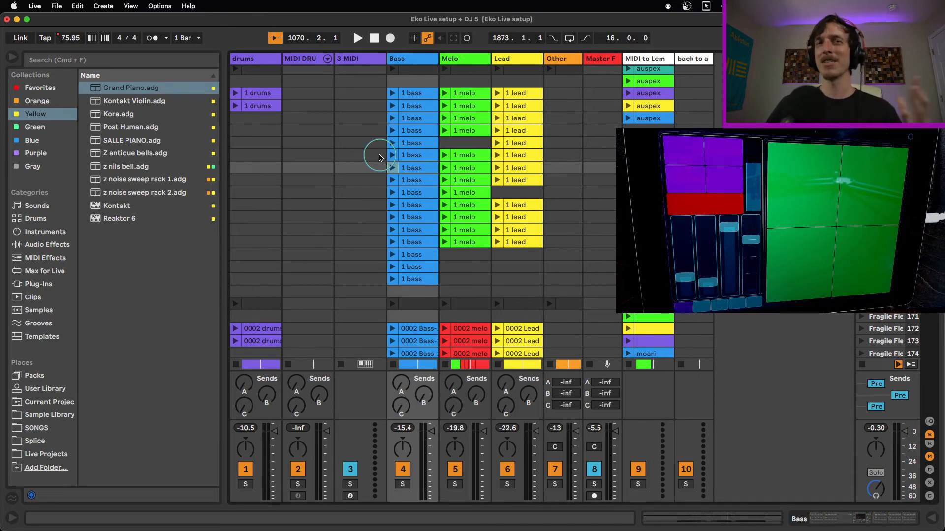
mouse_move(356, 159)
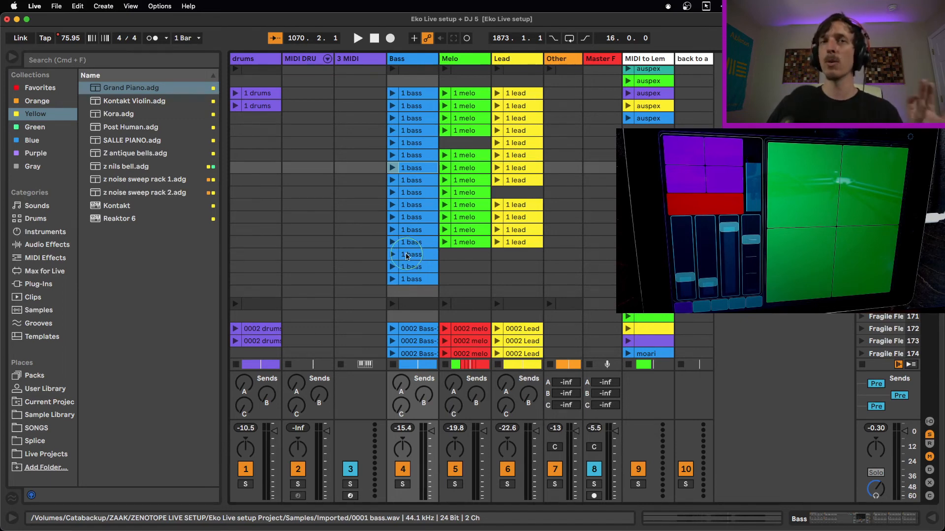
mouse_move(429, 234)
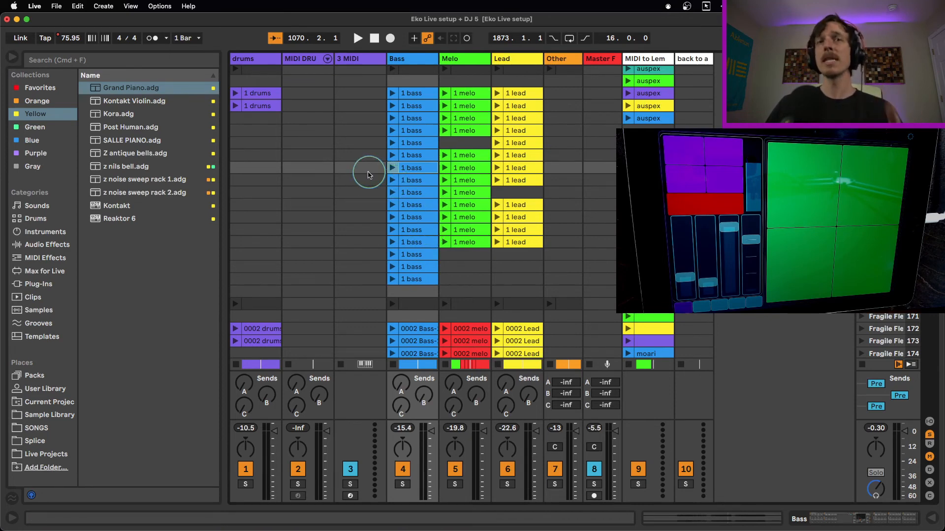
mouse_move(270, 58)
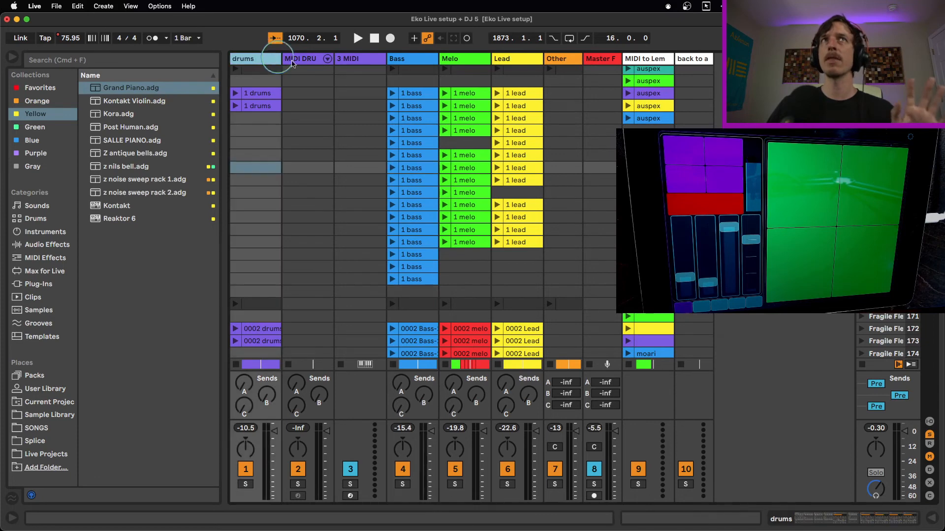
click(299, 58)
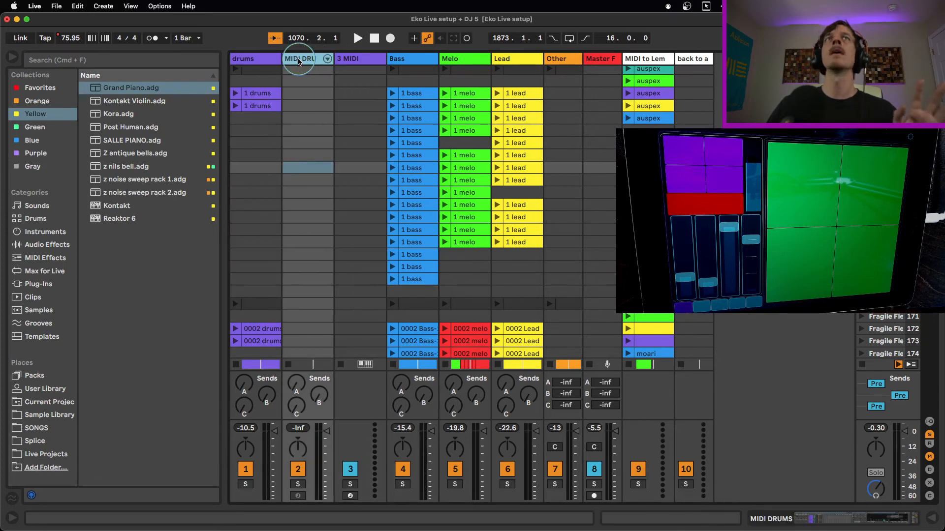
- Select the MIDI DRUMS track to reveal its Instrument Rack chains IRMA to BEHEMOTH and Drum Rack
click(299, 58)
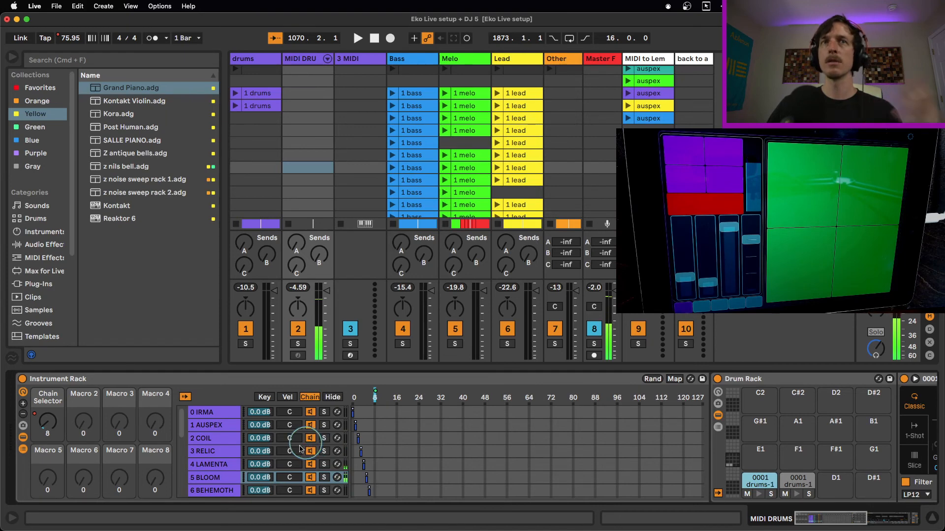
mouse_move(229, 463)
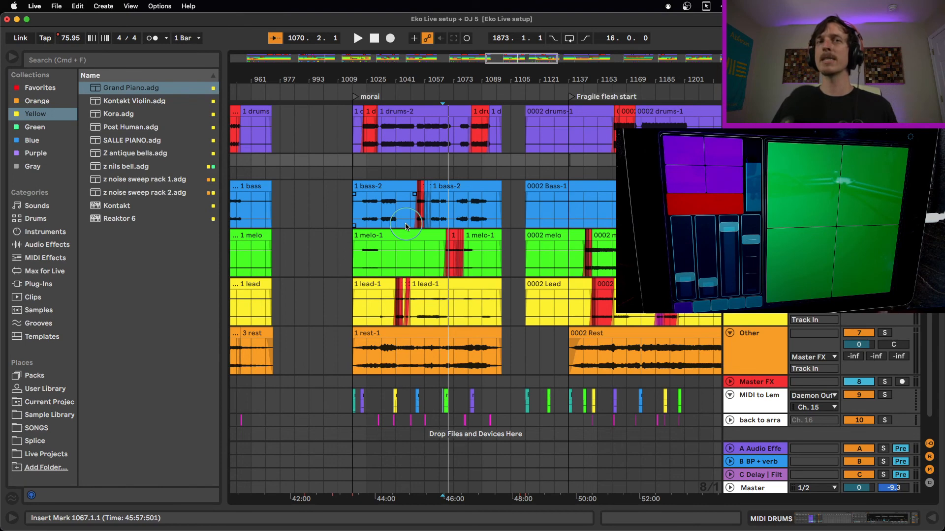
mouse_move(375, 211)
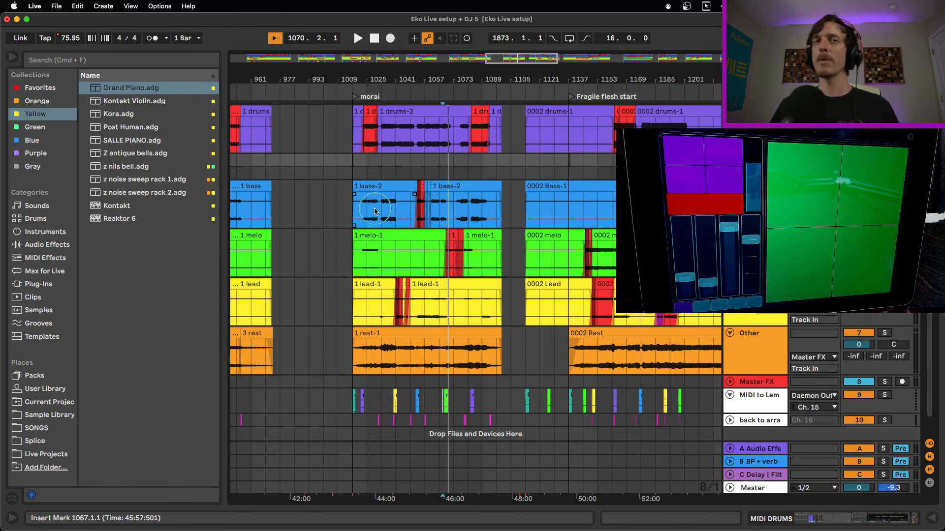